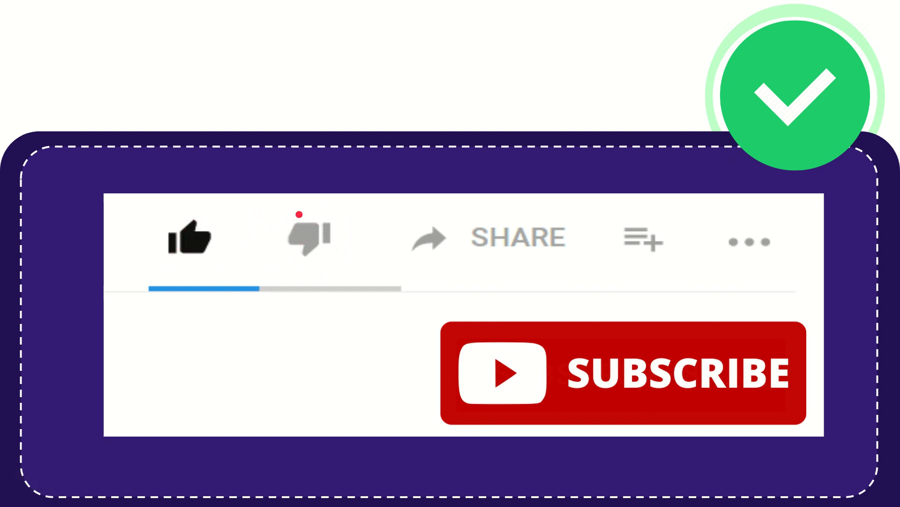
pyautogui.click(309, 235)
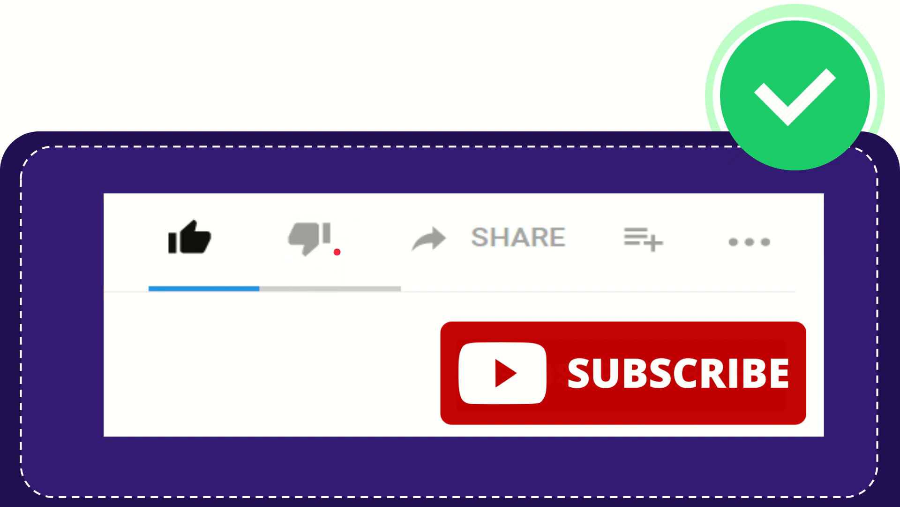
pyautogui.click(307, 238)
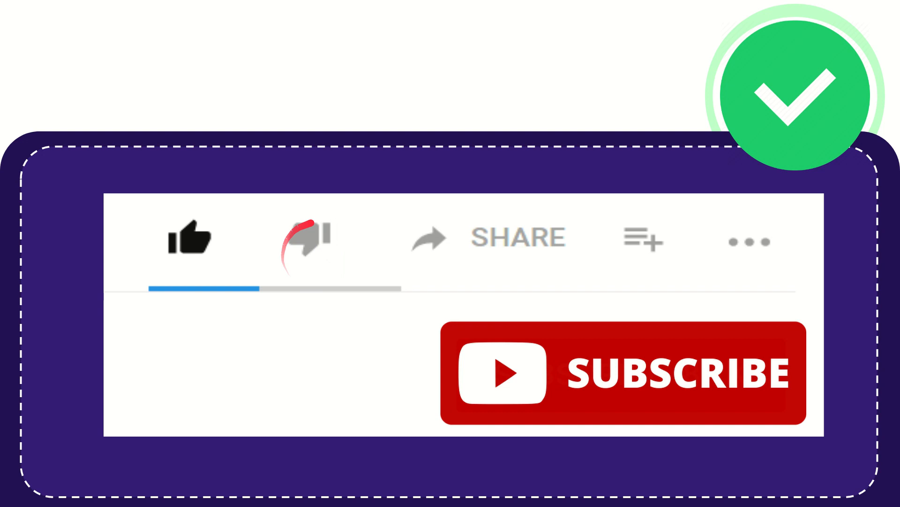
pyautogui.click(308, 236)
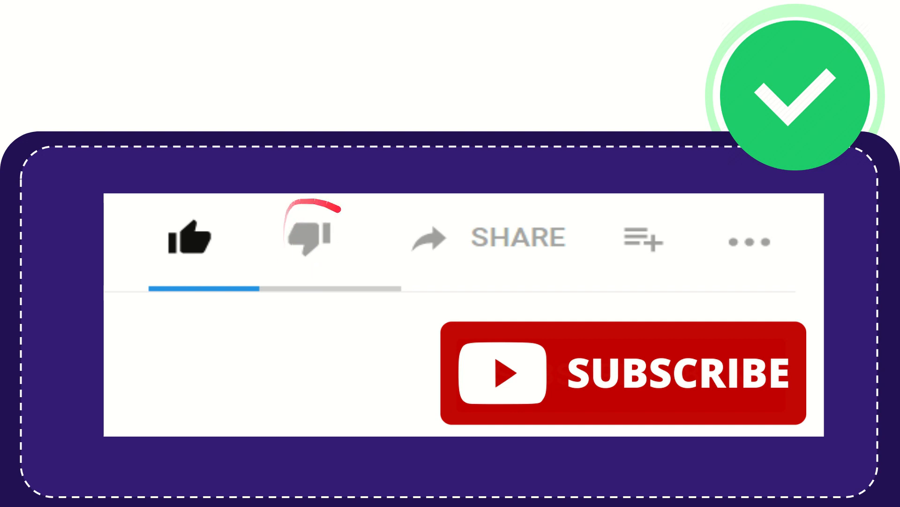